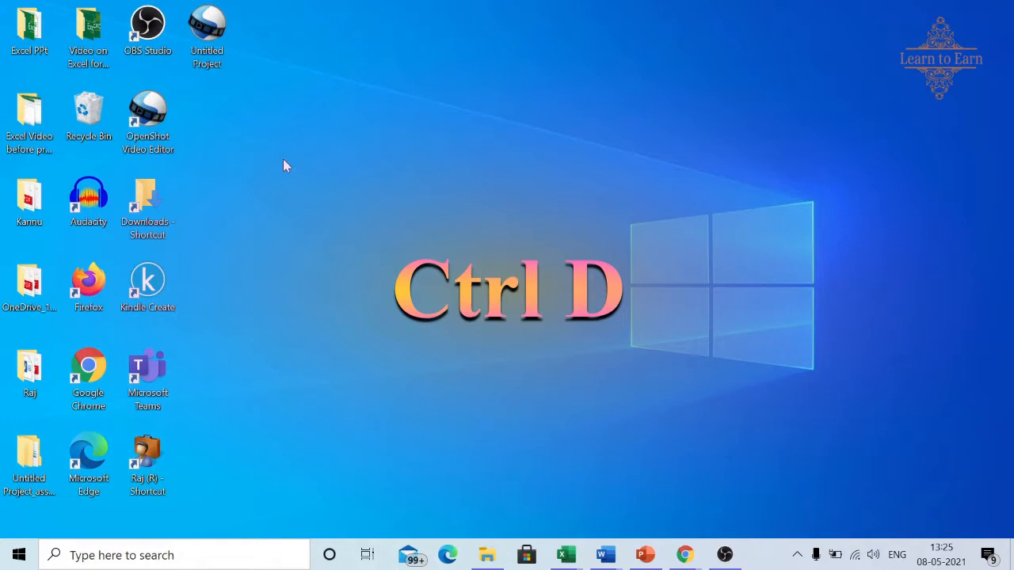
Create a new desktop folder, then enter 123 in Book2's C3 and select C3:C13.
{"action": "right_click", "coordinate": [287, 166]}
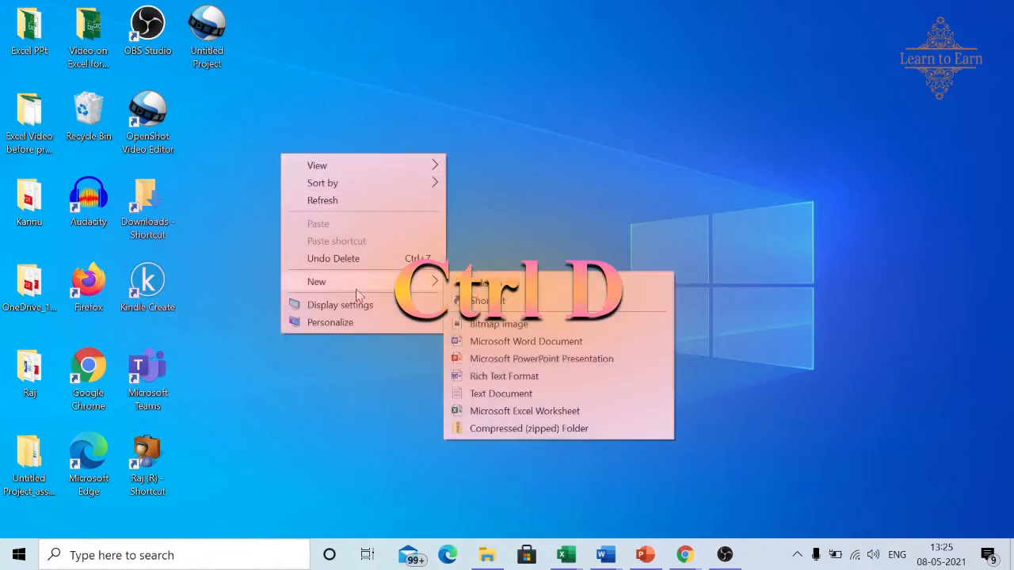
{"action": "left_click", "coordinate": [487, 301]}
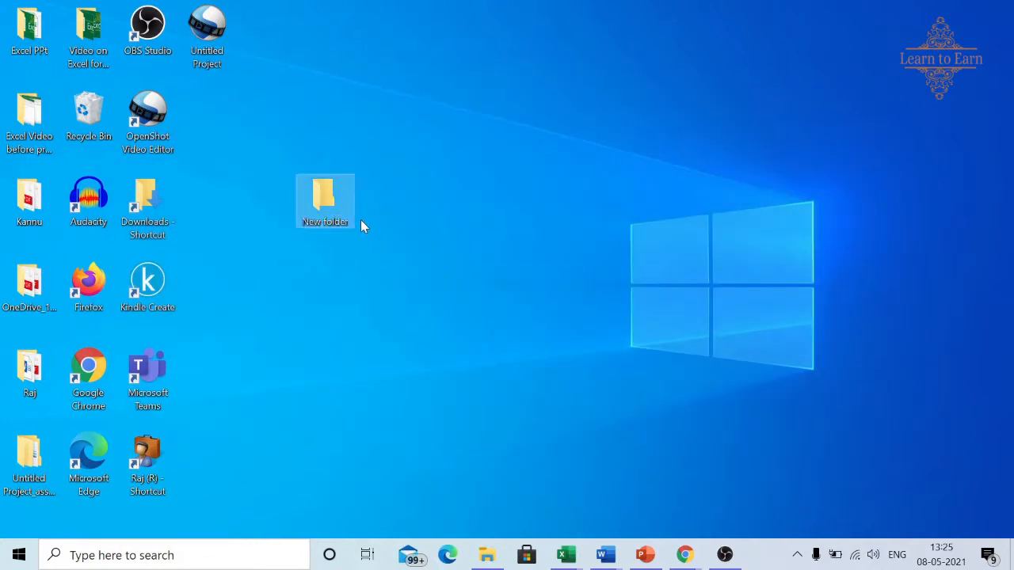
{"action": "mouse_move", "coordinate": [533, 270]}
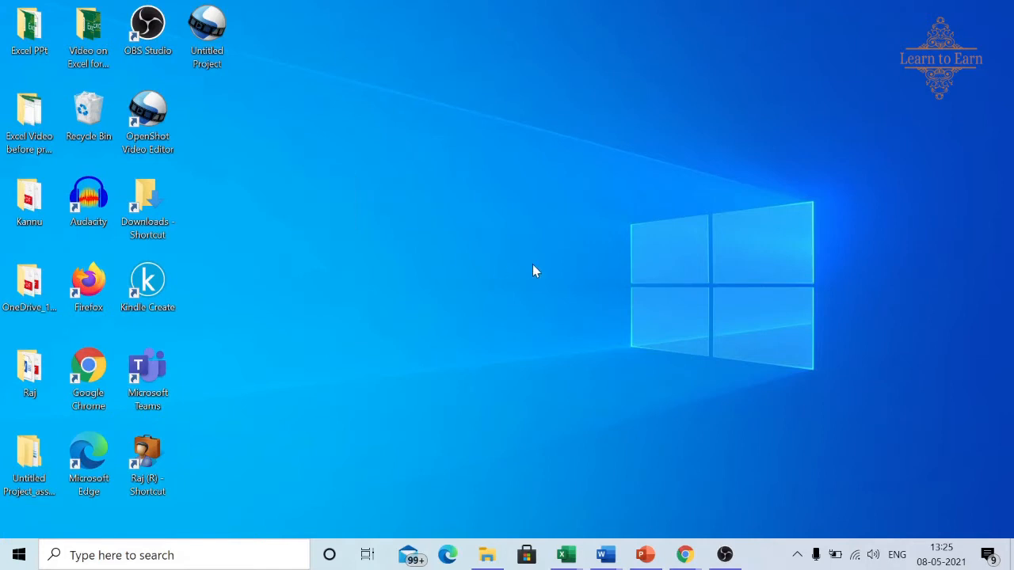
{"action": "mouse_move", "coordinate": [608, 311]}
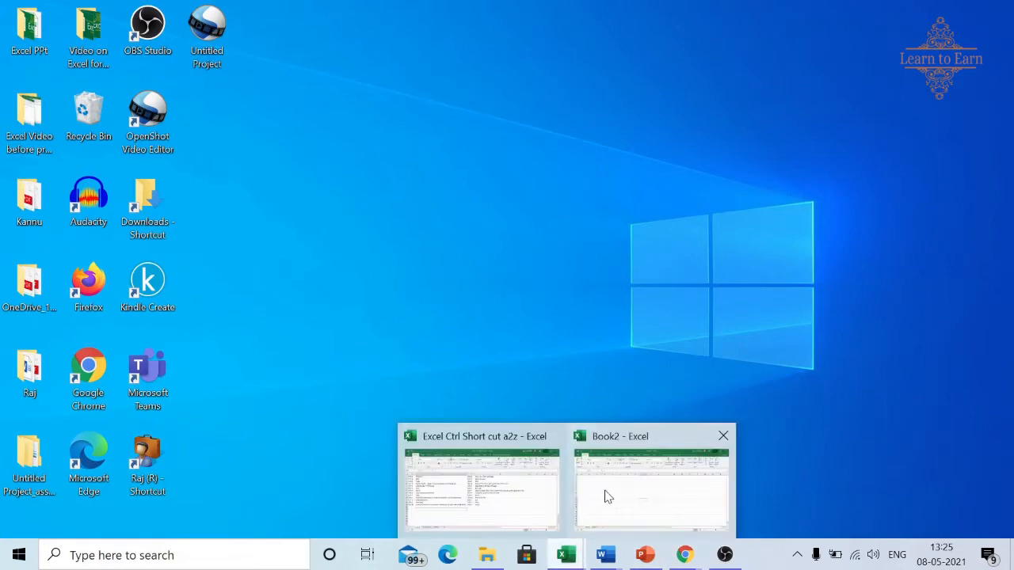
{"action": "left_click", "coordinate": [650, 488]}
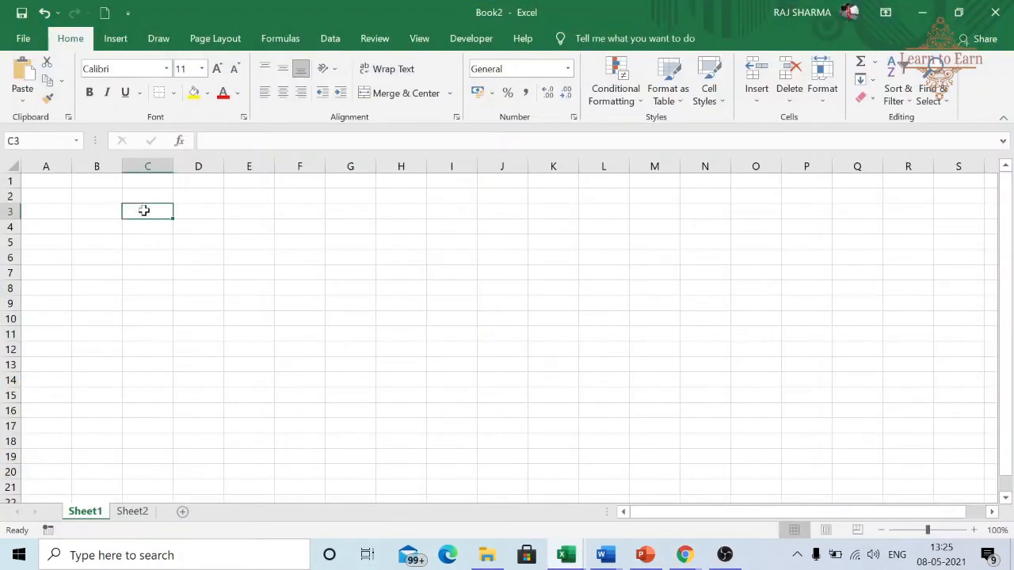
{"action": "type", "text": "123"}
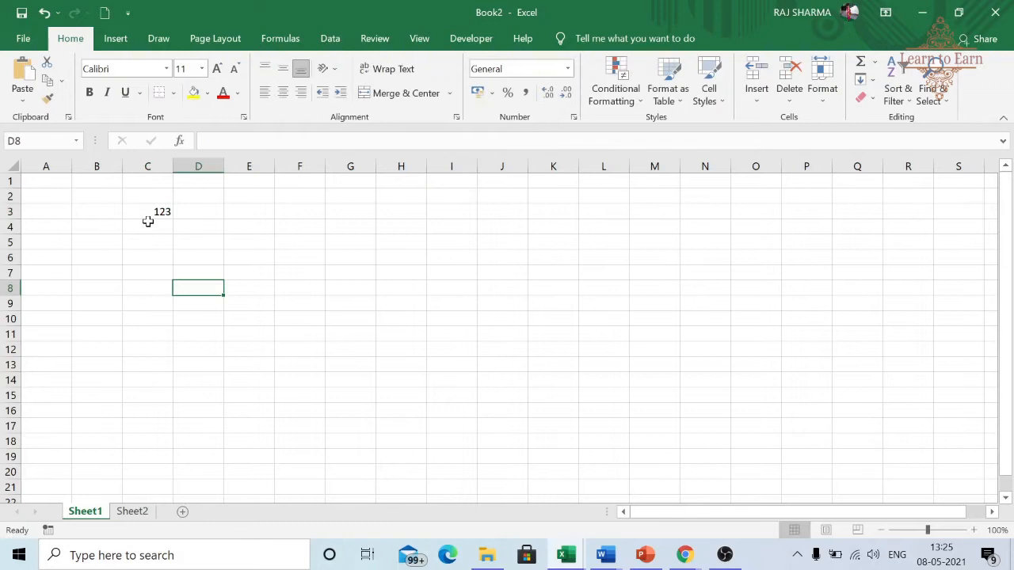
{"action": "left_click_drag", "start_coordinate": [148, 211], "coordinate": [148, 365]}
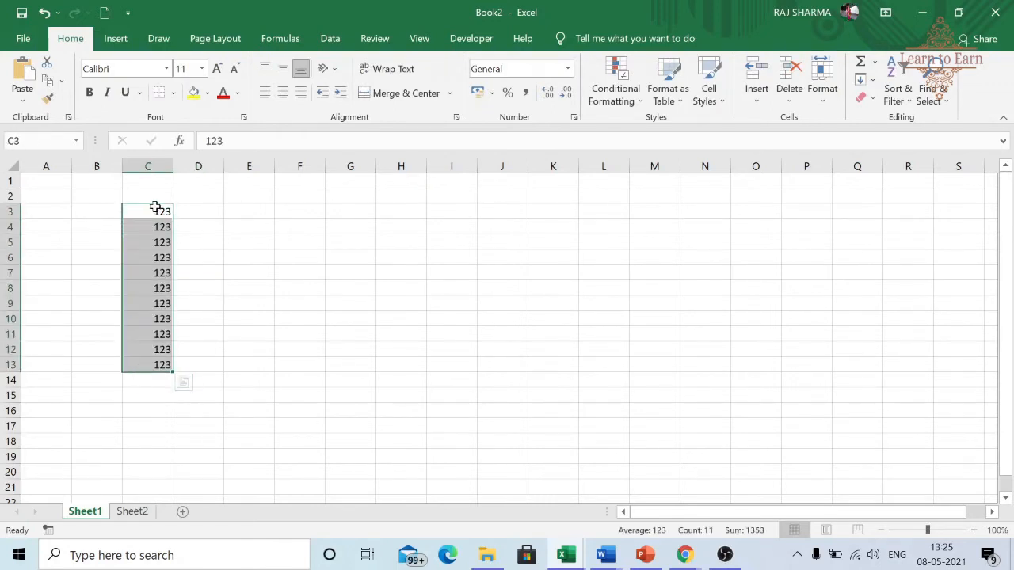
{"action": "mouse_move", "coordinate": [684, 554]}
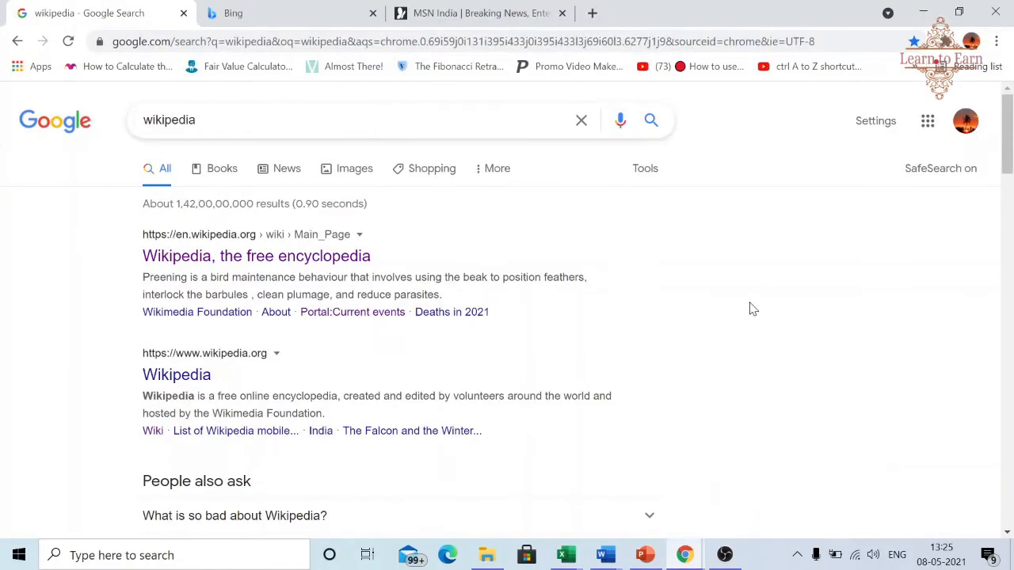
{"action": "mouse_move", "coordinate": [756, 288]}
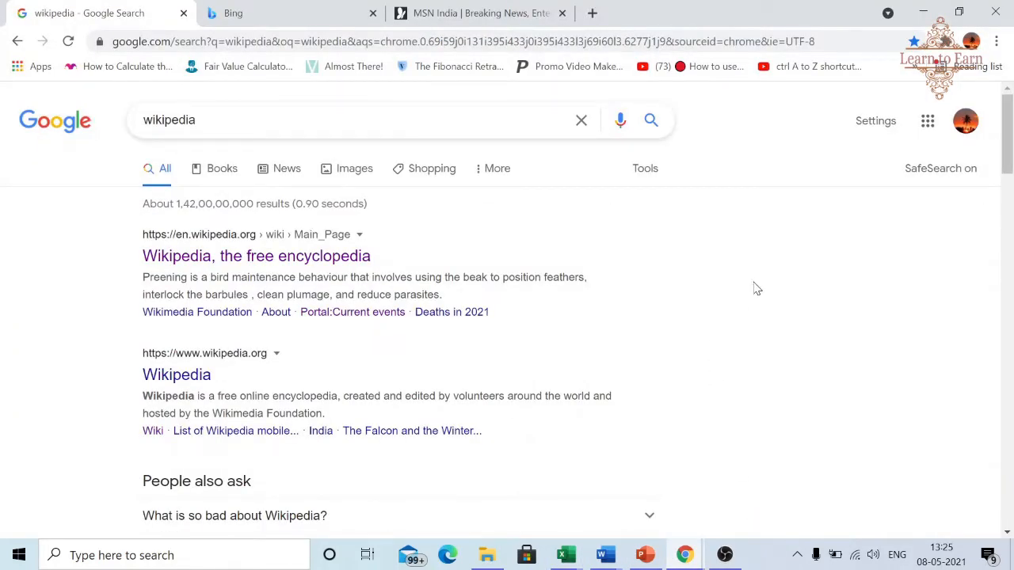
{"action": "mouse_move", "coordinate": [806, 296]}
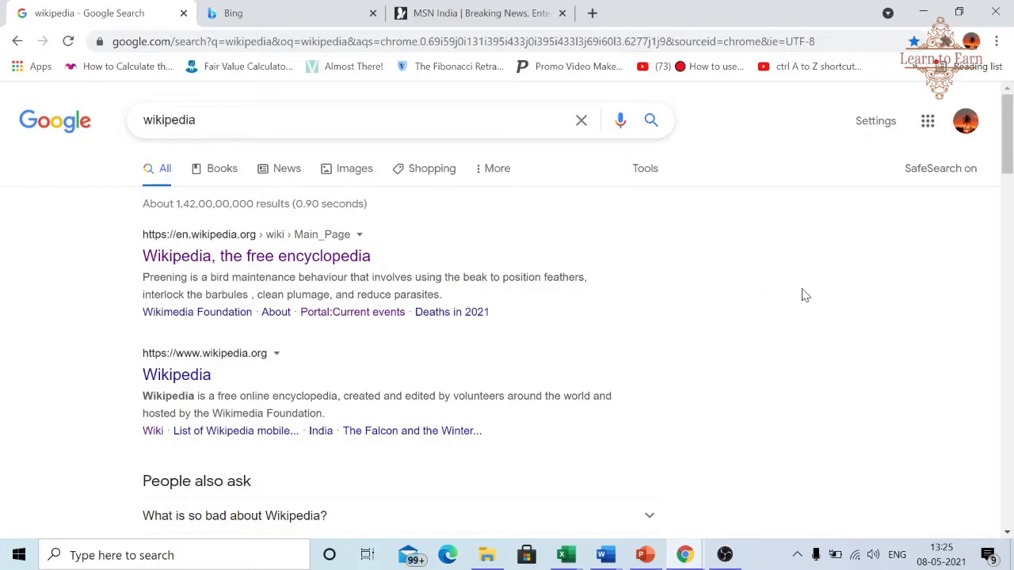
Bring the MSN India tab forward, bookmark it, and open Chrome's options menu.
{"action": "left_click", "coordinate": [476, 14]}
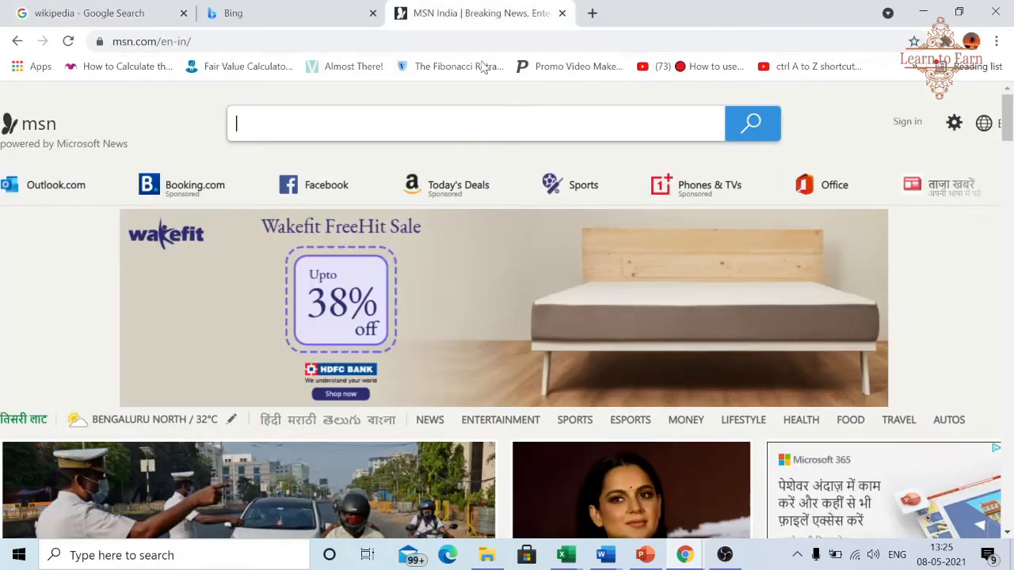
{"action": "left_click", "coordinate": [913, 41]}
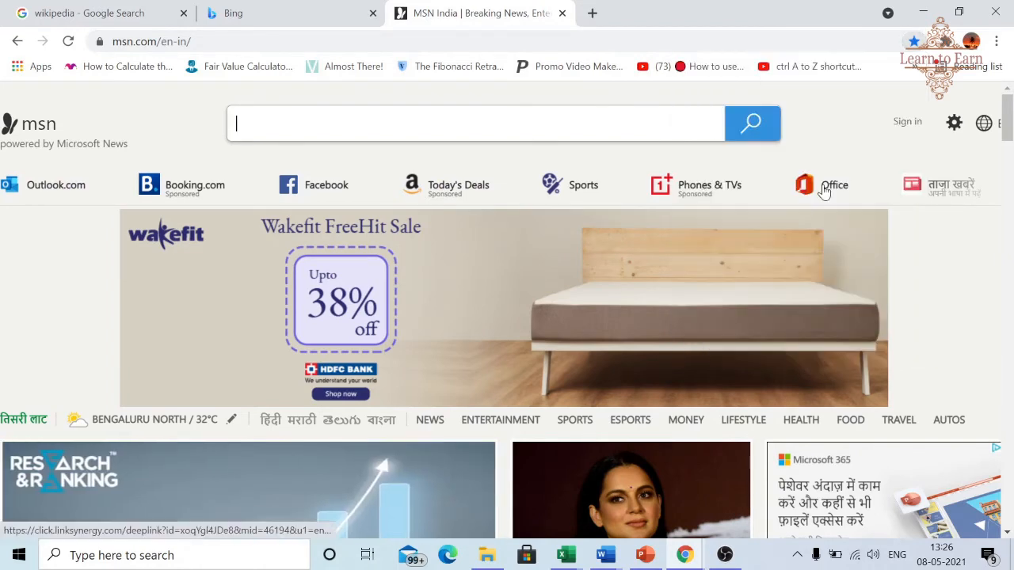
{"action": "left_click", "coordinate": [995, 41]}
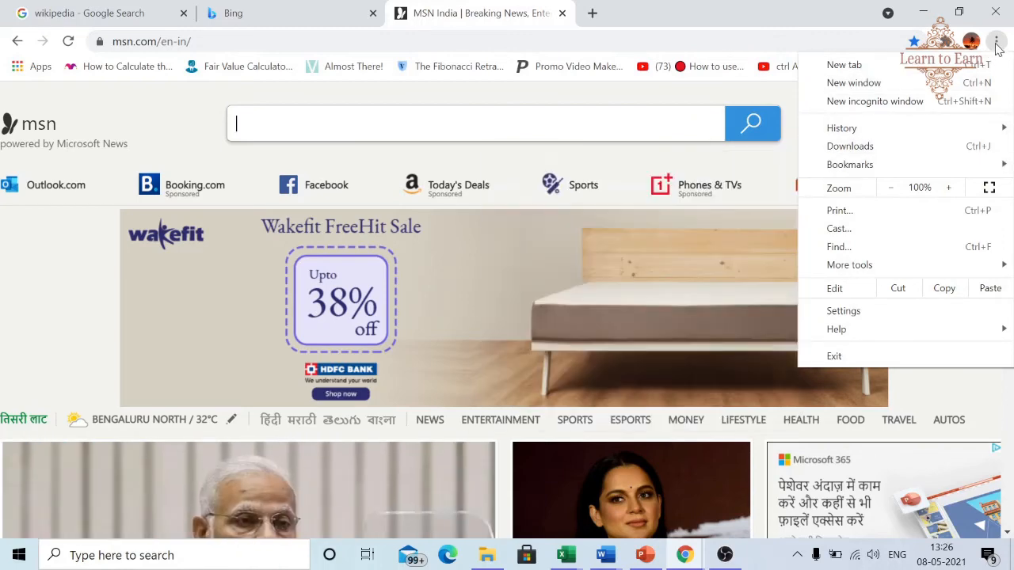
{"action": "mouse_move", "coordinate": [850, 164]}
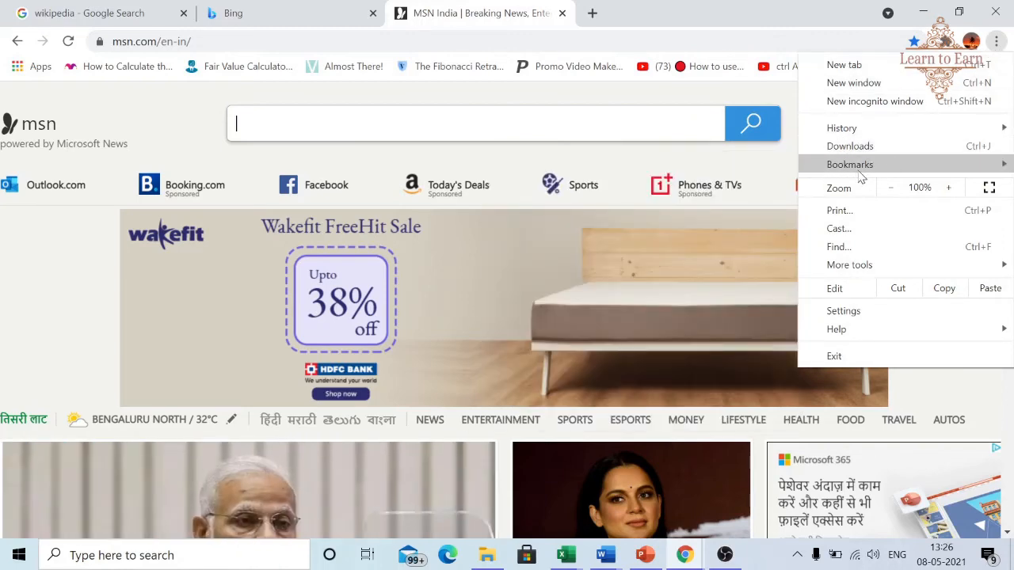
Show the Bookmarks submenu listing the newly saved MSN India page.
{"action": "left_click", "coordinate": [849, 164]}
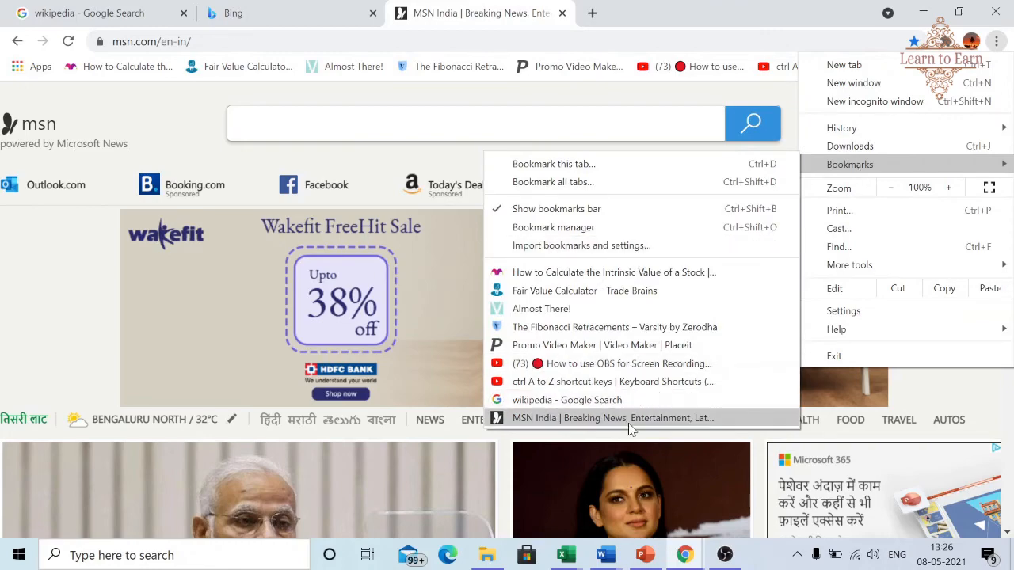